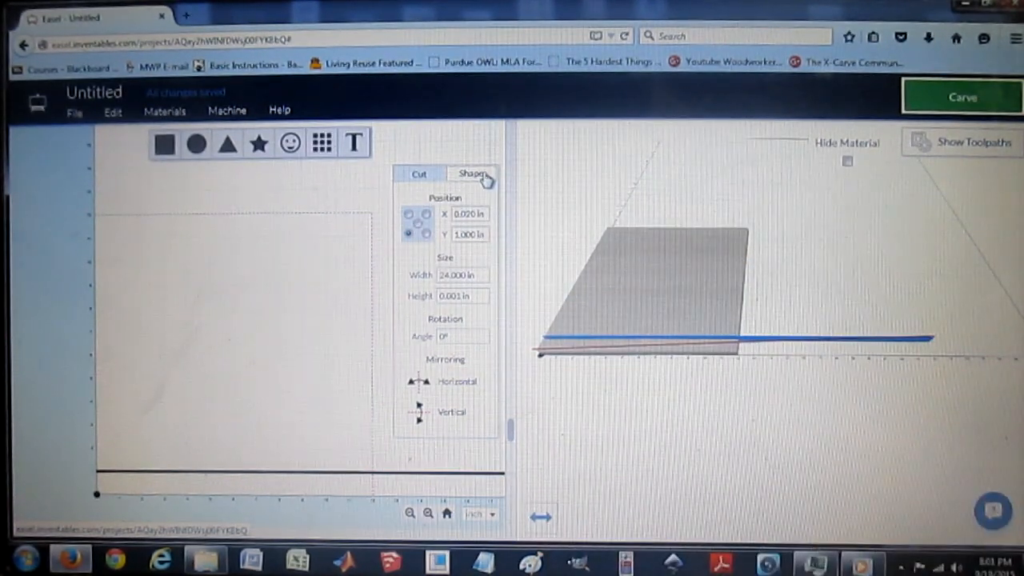
Check that the 24 in line is an Outline cut 0.500 in deep.
click(418, 173)
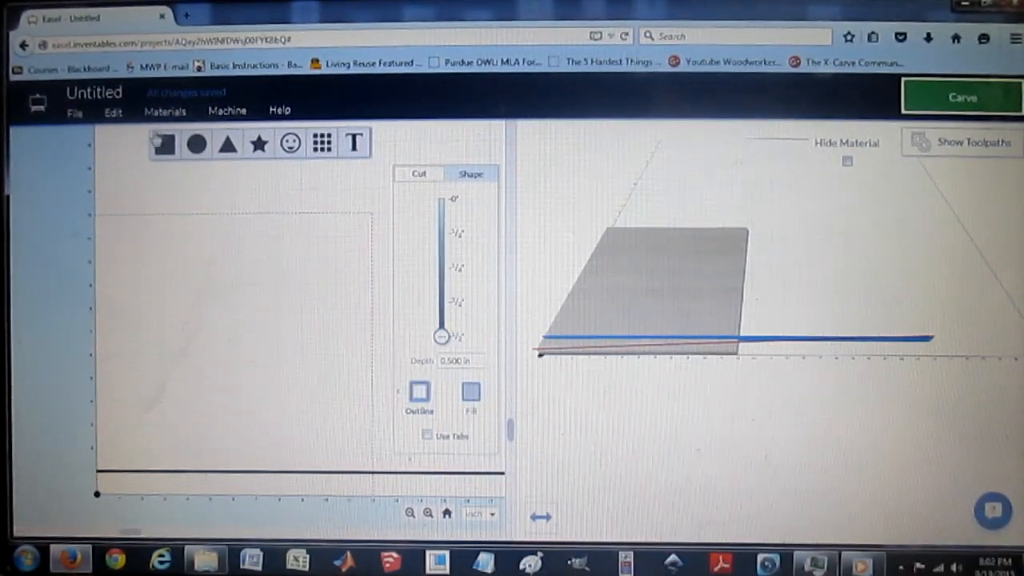
click(165, 110)
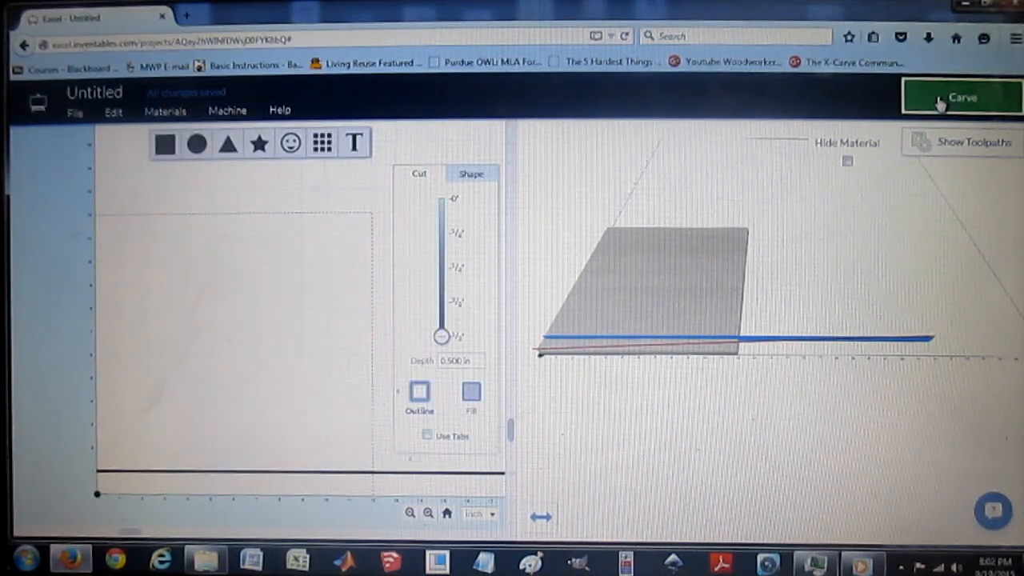
Confirm 0.500 in material, clamping and the 1/8 in bit, then turn the spindle on.
click(962, 97)
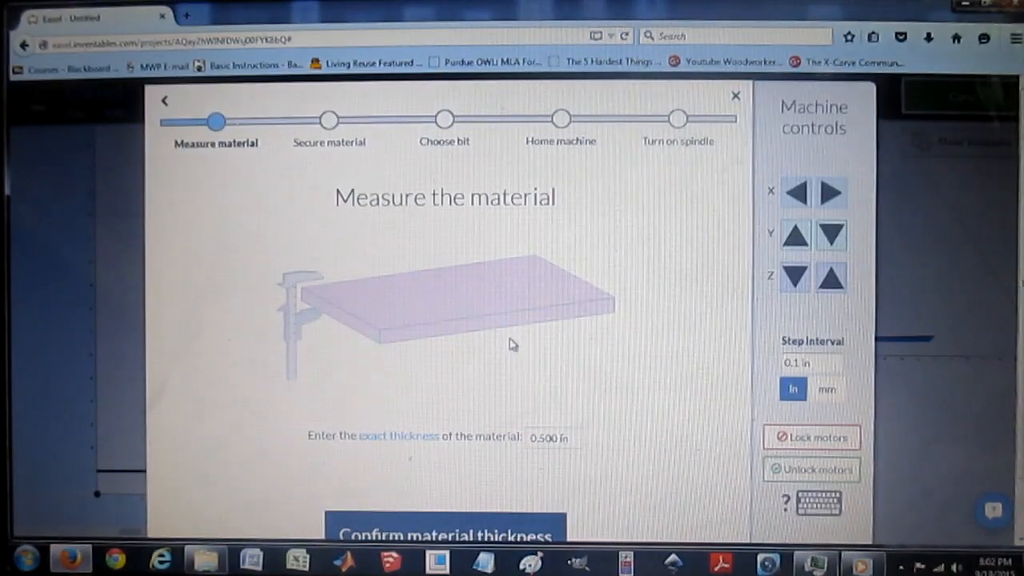
click(444, 534)
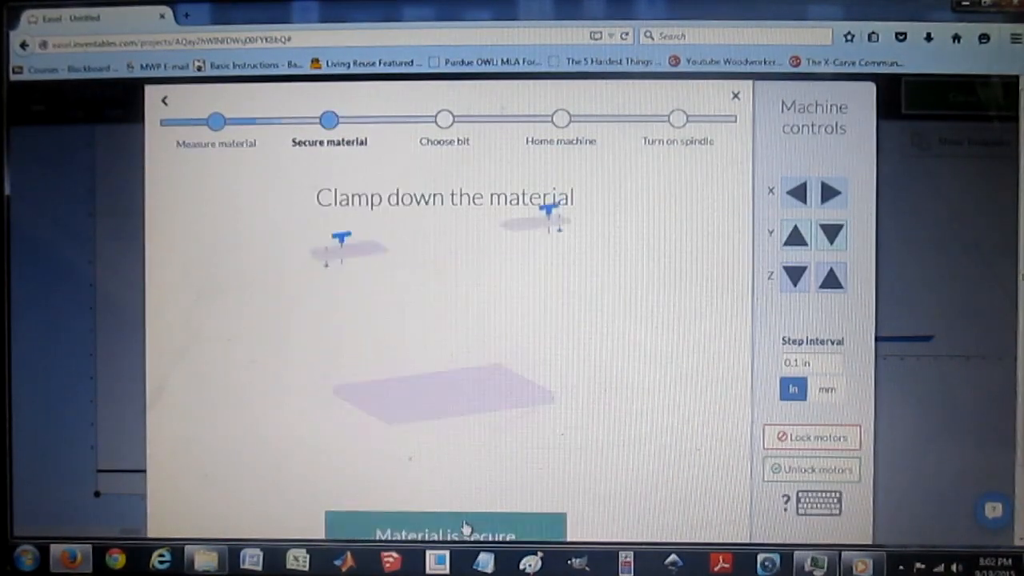
click(444, 532)
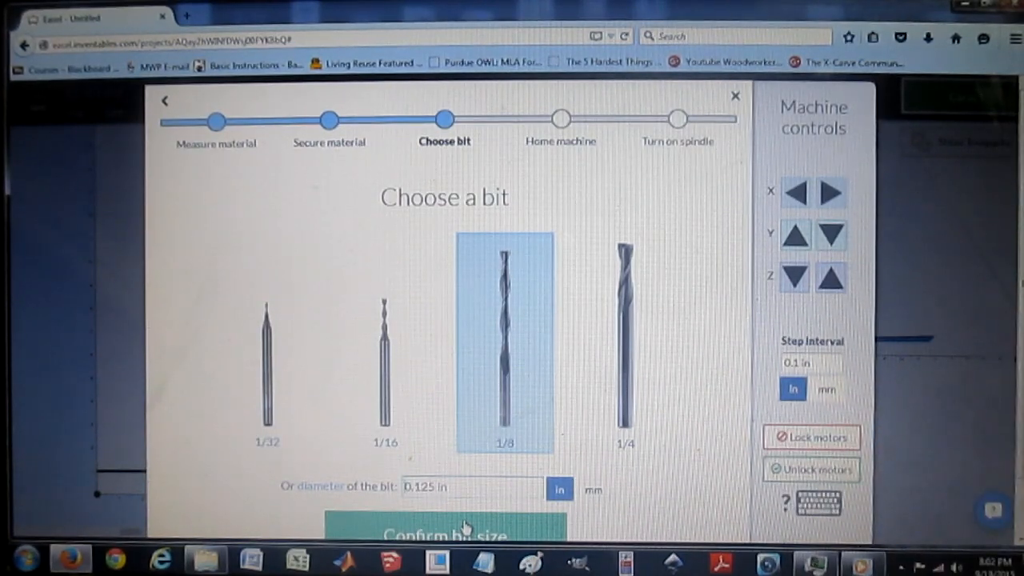
click(444, 529)
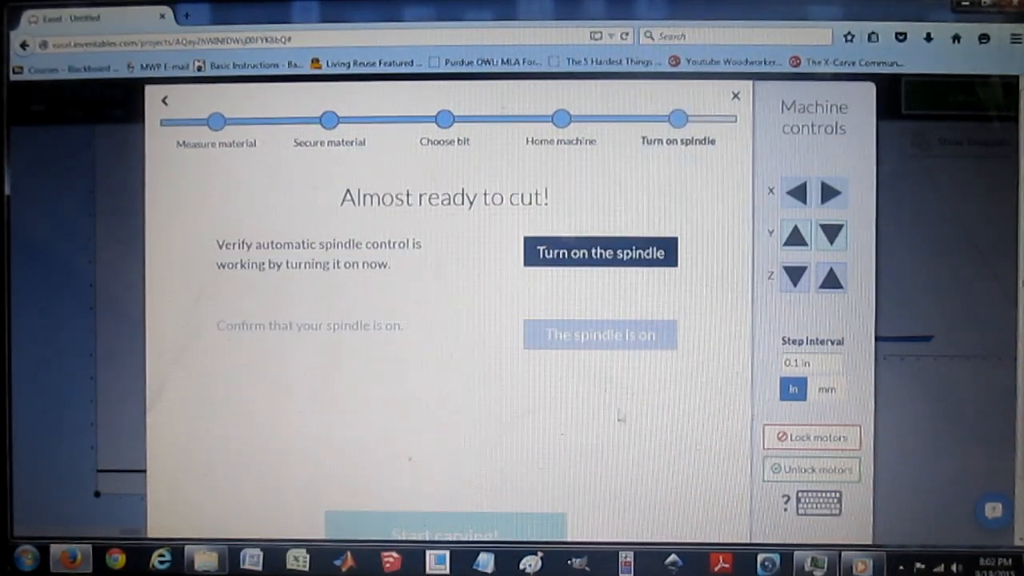
click(600, 252)
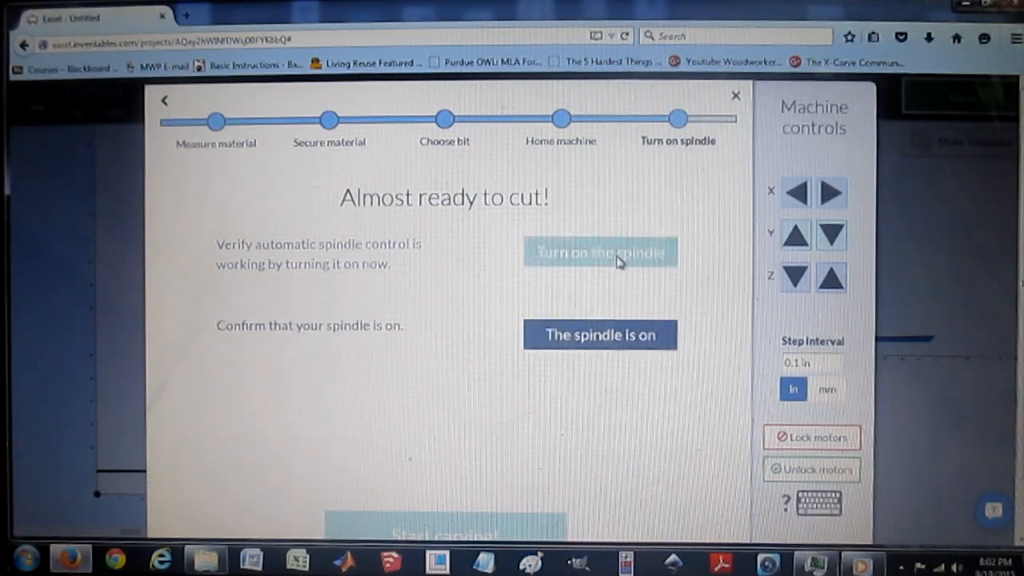
click(600, 252)
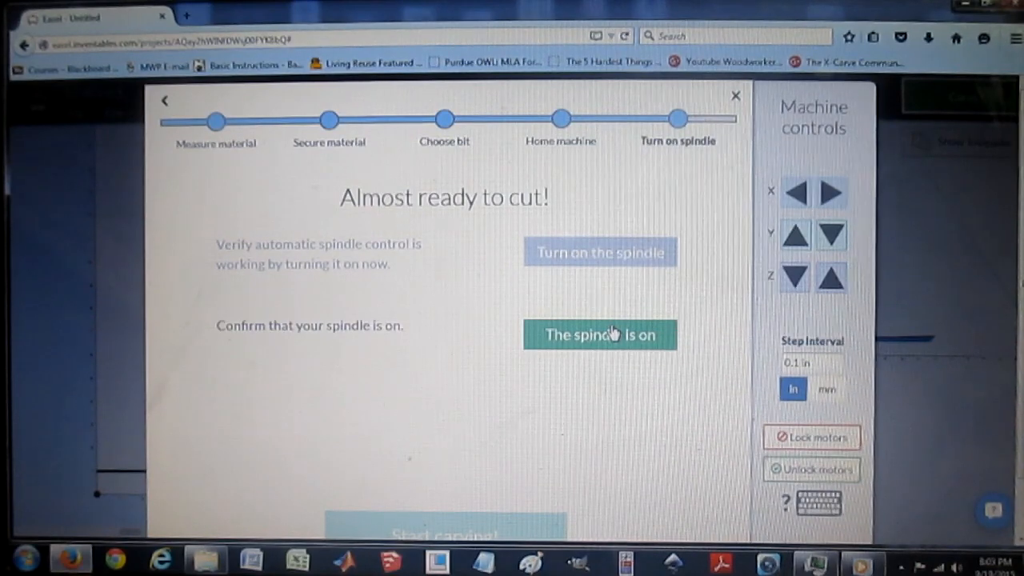
click(599, 334)
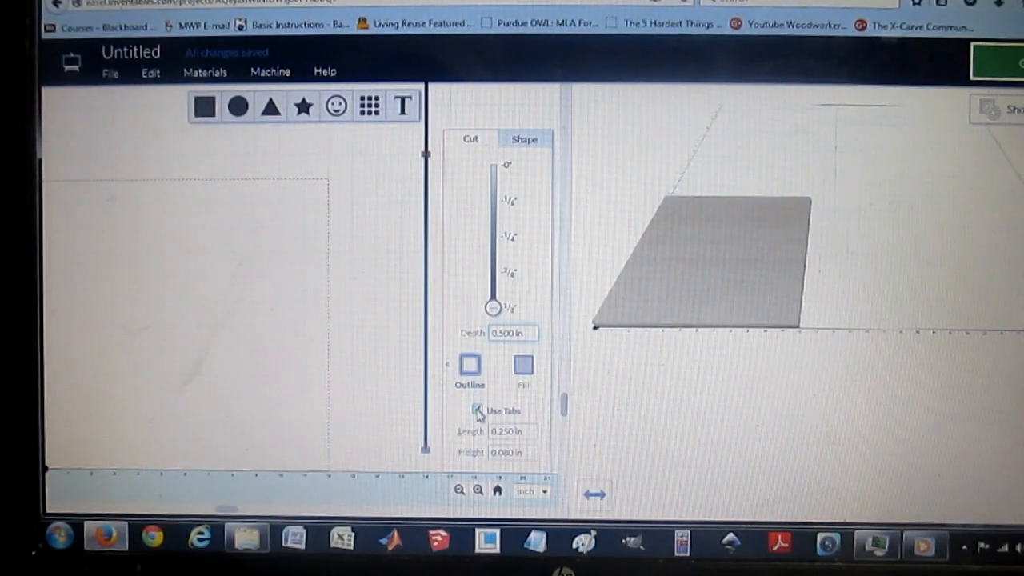
Turn off holding tabs, enter 0.001 in the line's size settings, and review Machine settings.
click(478, 410)
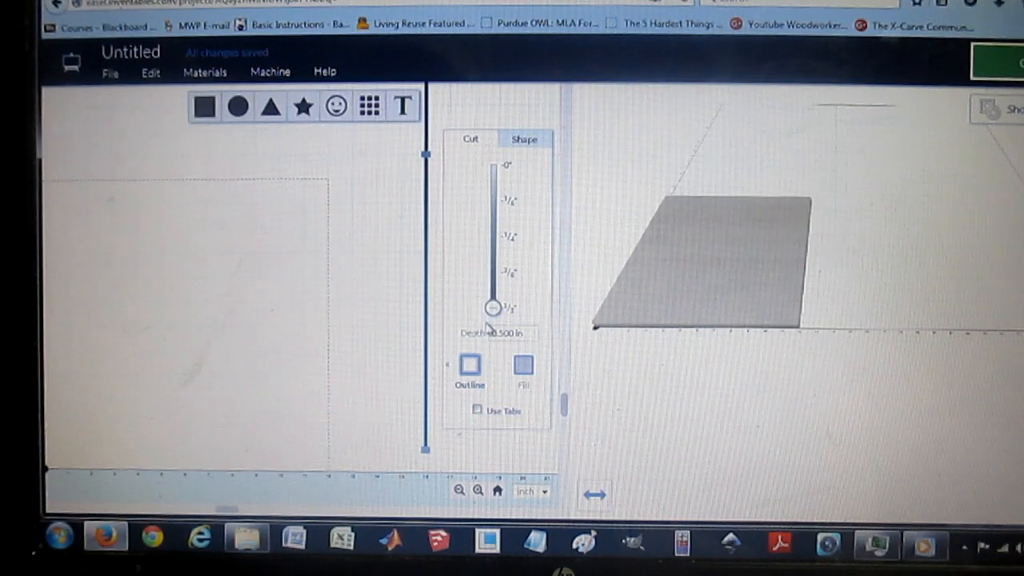
mouse_move(396, 200)
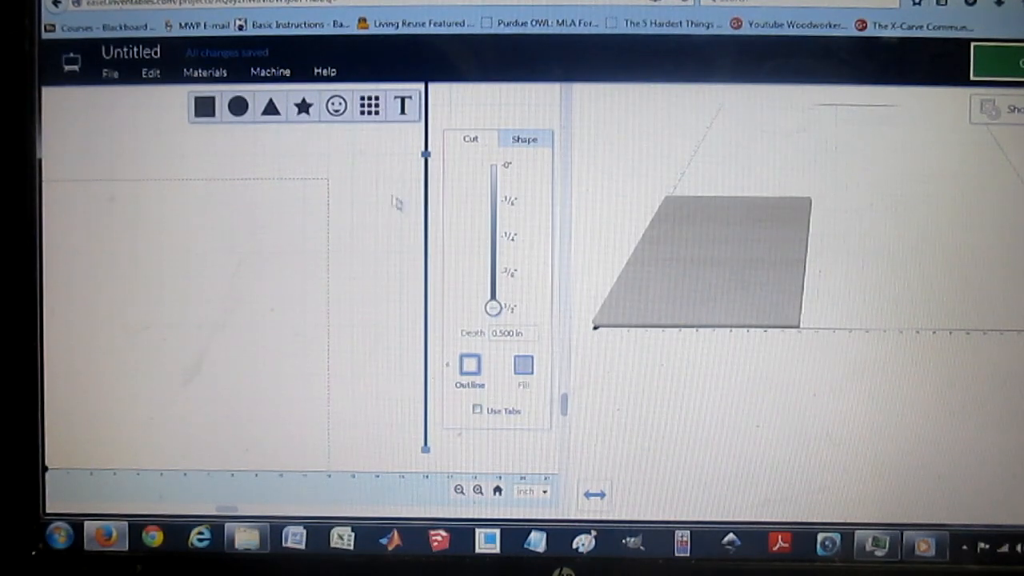
click(524, 138)
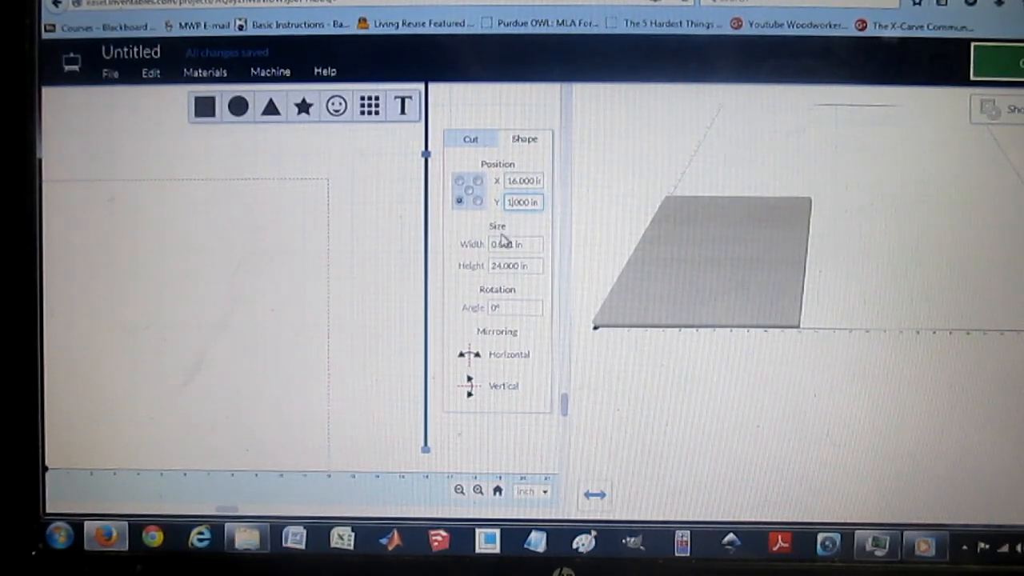
text(0.001)
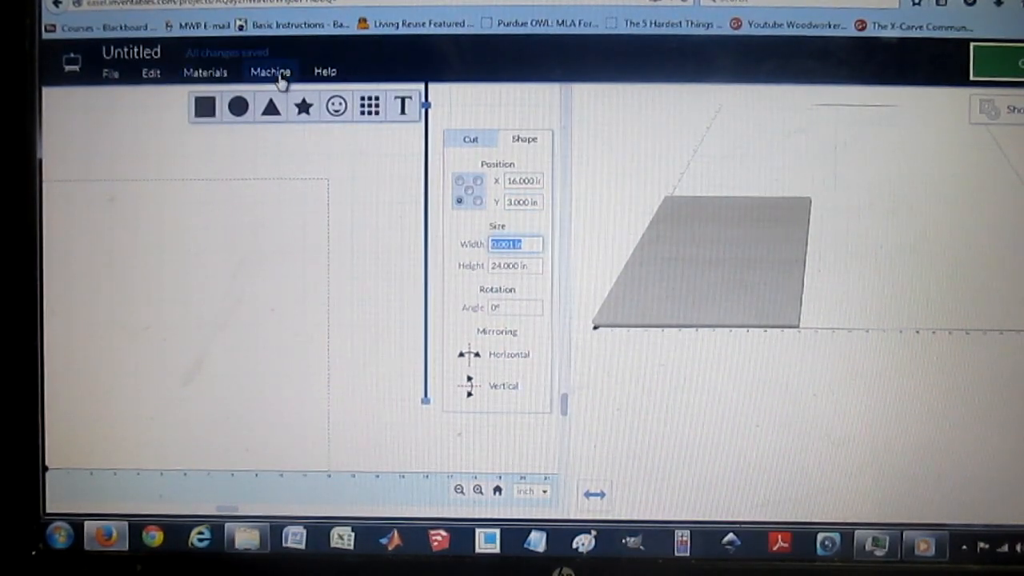
click(270, 72)
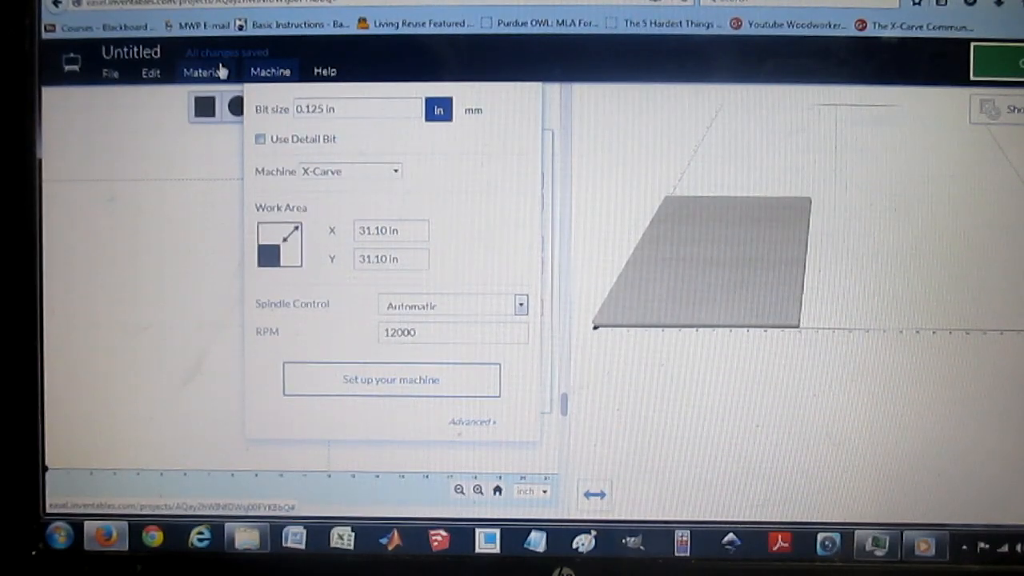
click(206, 71)
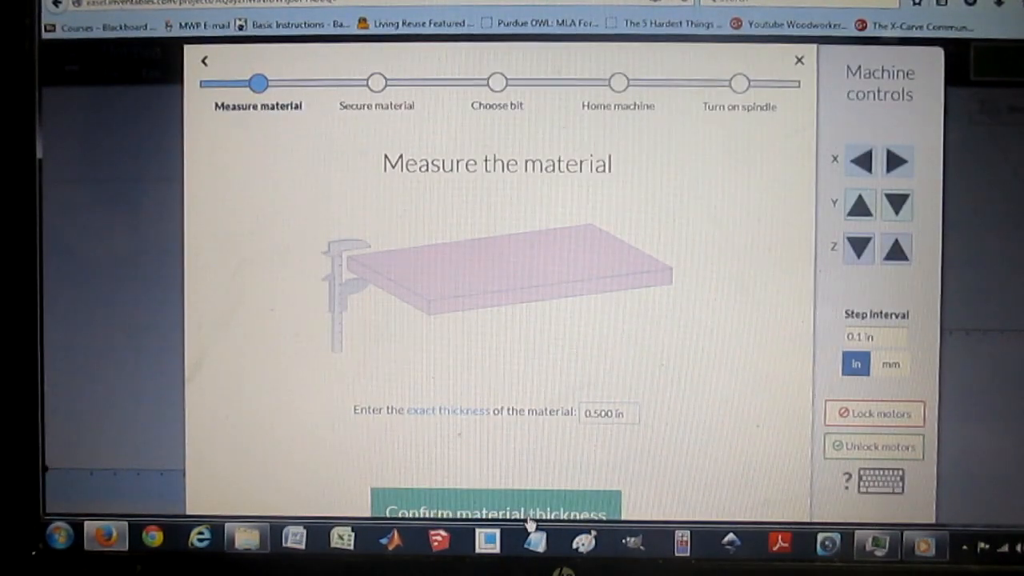
Confirm 0.500 in thickness and home position, turn on and confirm the spindle, then start carving.
click(496, 512)
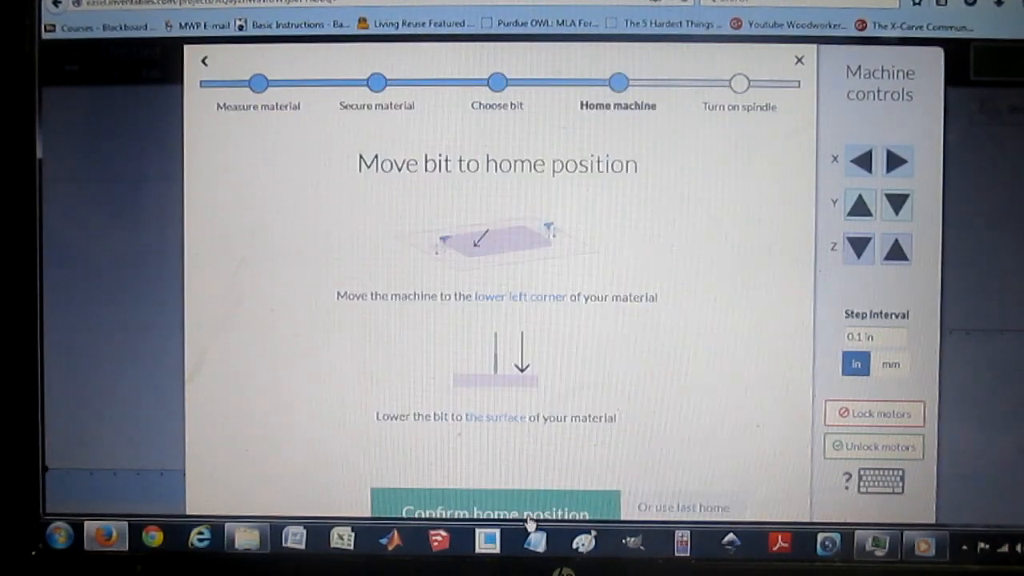
click(495, 512)
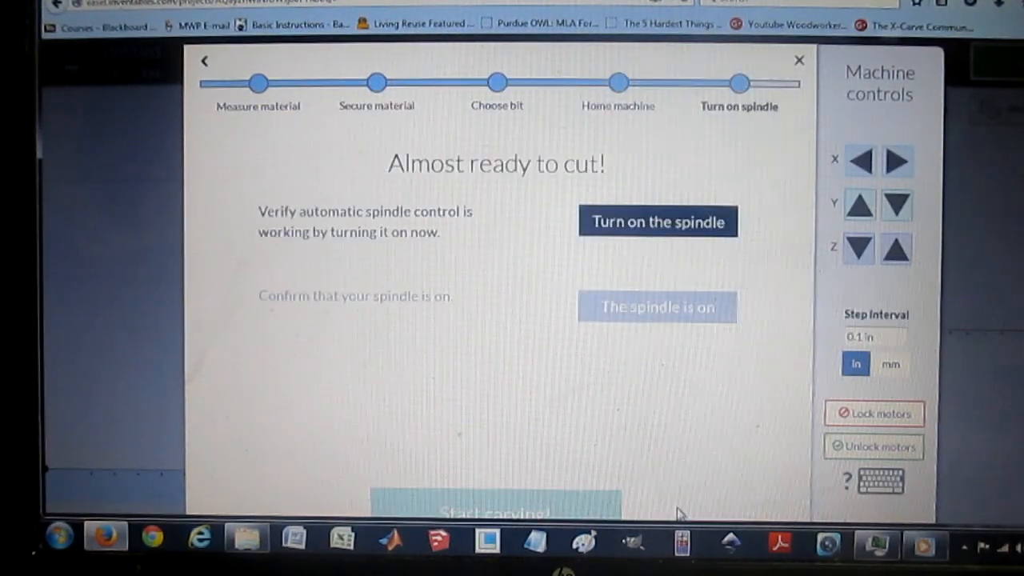
click(657, 222)
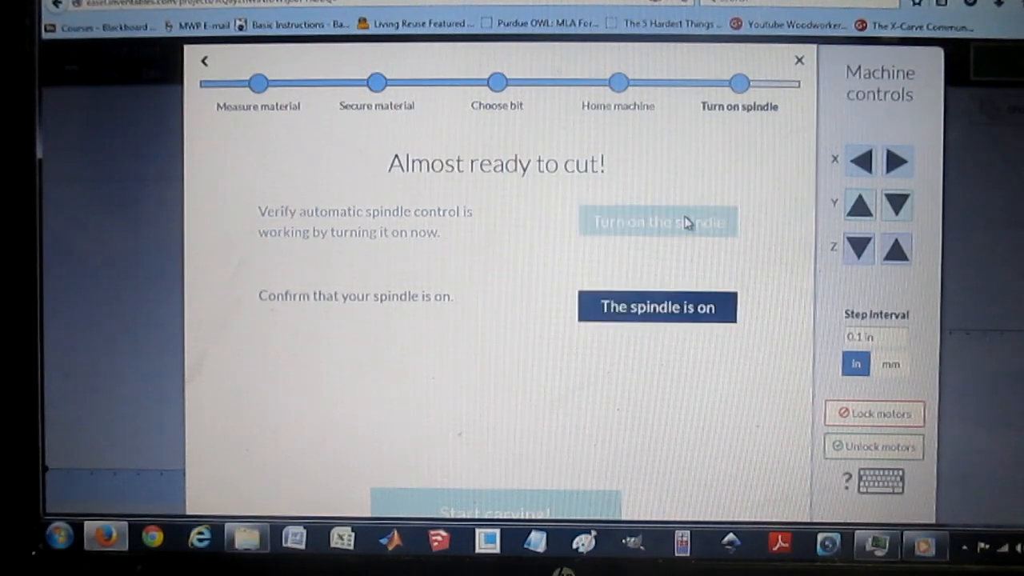
click(657, 221)
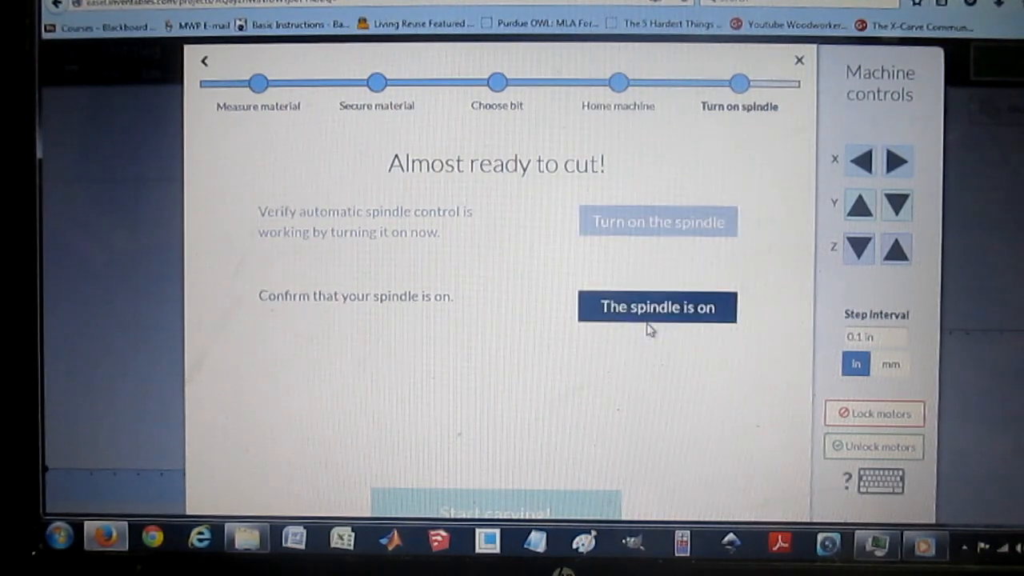
click(656, 306)
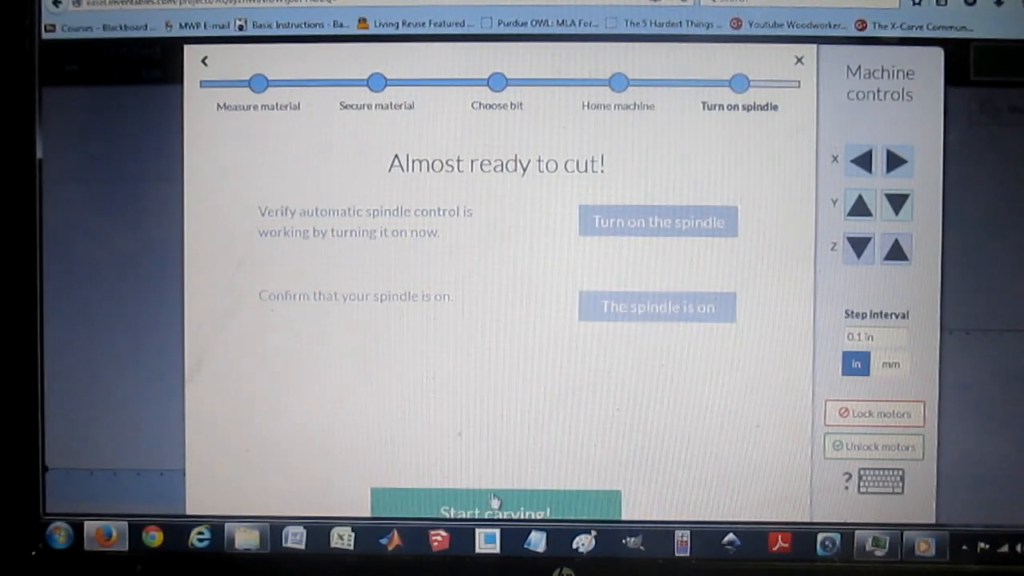
click(495, 508)
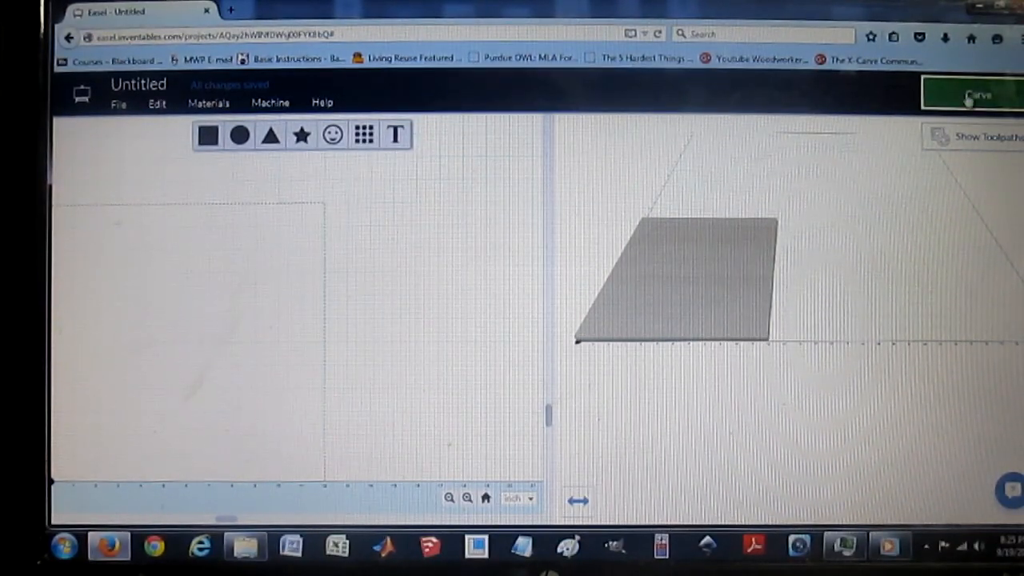
Reopen the Carve wizard to set up a new carve.
click(971, 94)
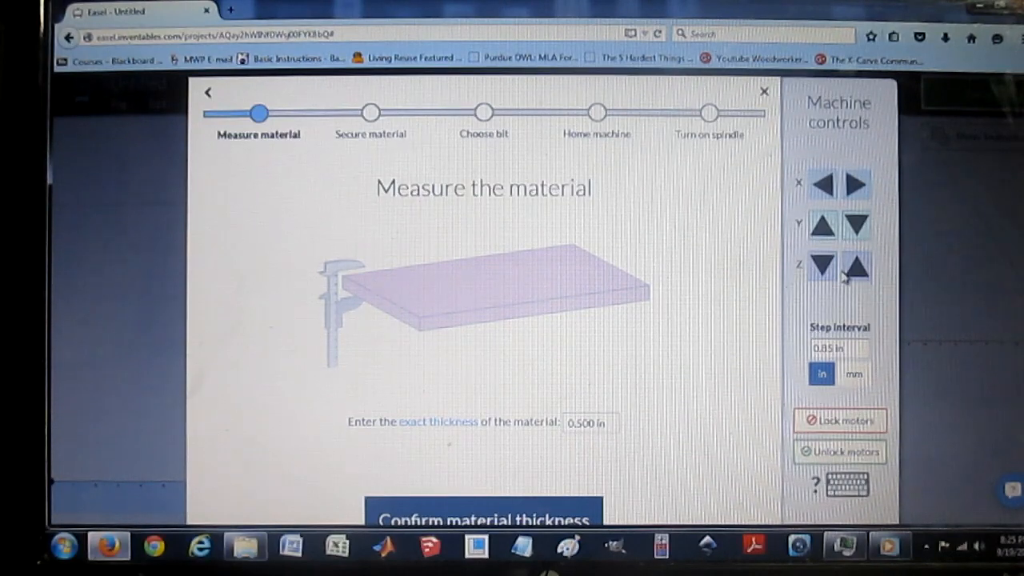
mouse_move(848, 292)
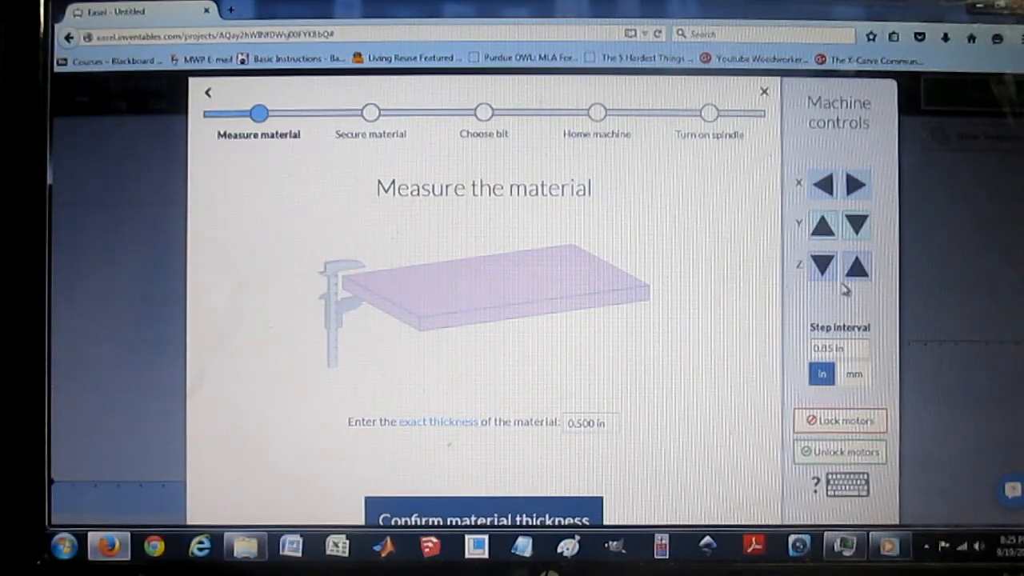
mouse_move(856, 276)
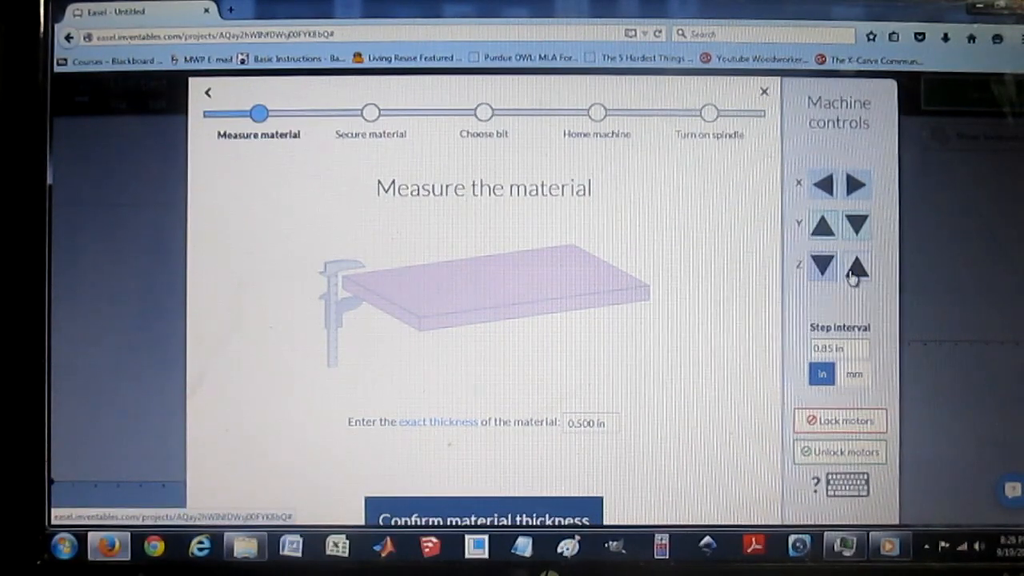